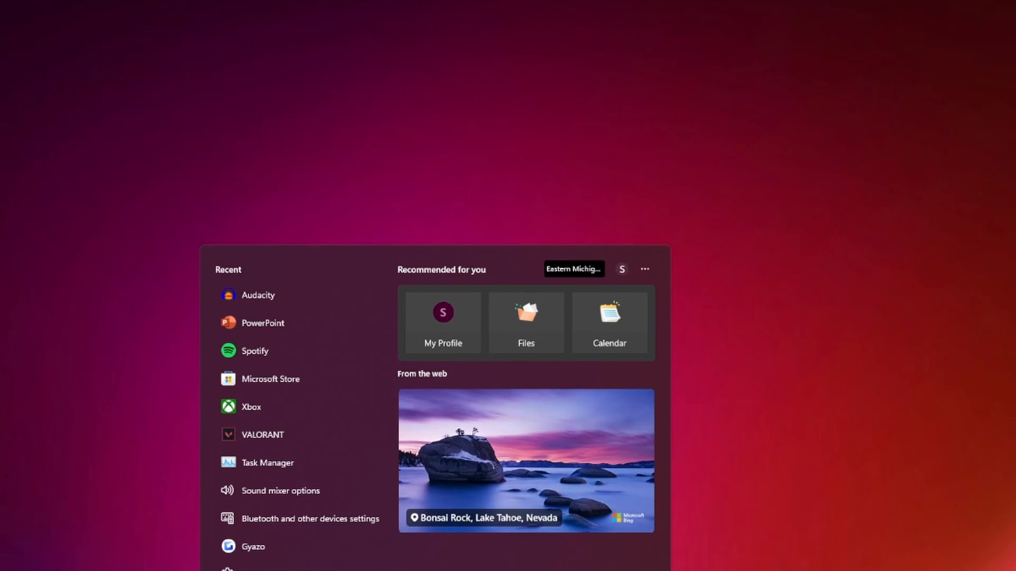
Launch the Epic Games Launcher by searching 'epic games' in the Start menu.
type("epic games")
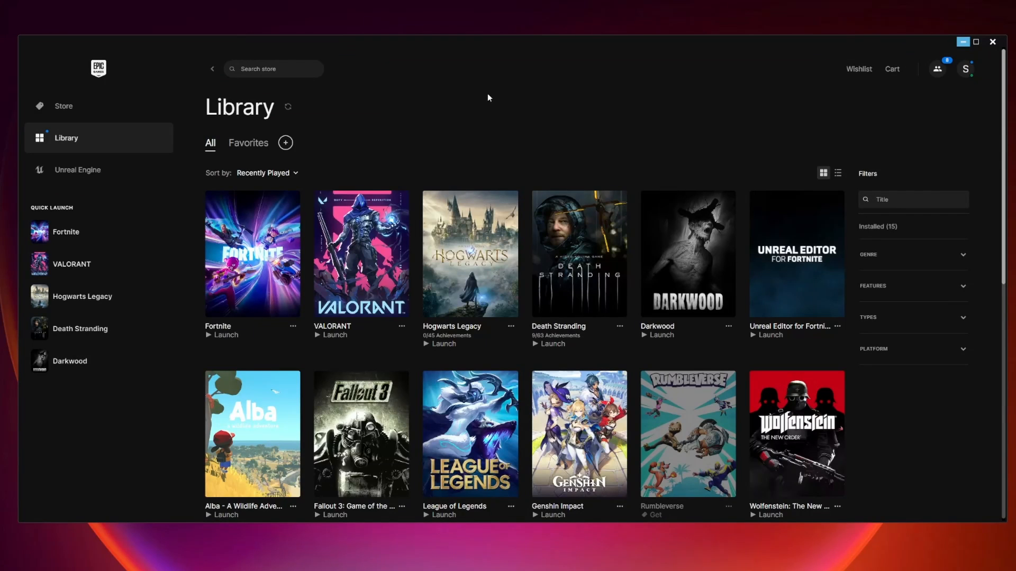
mouse_move(391, 99)
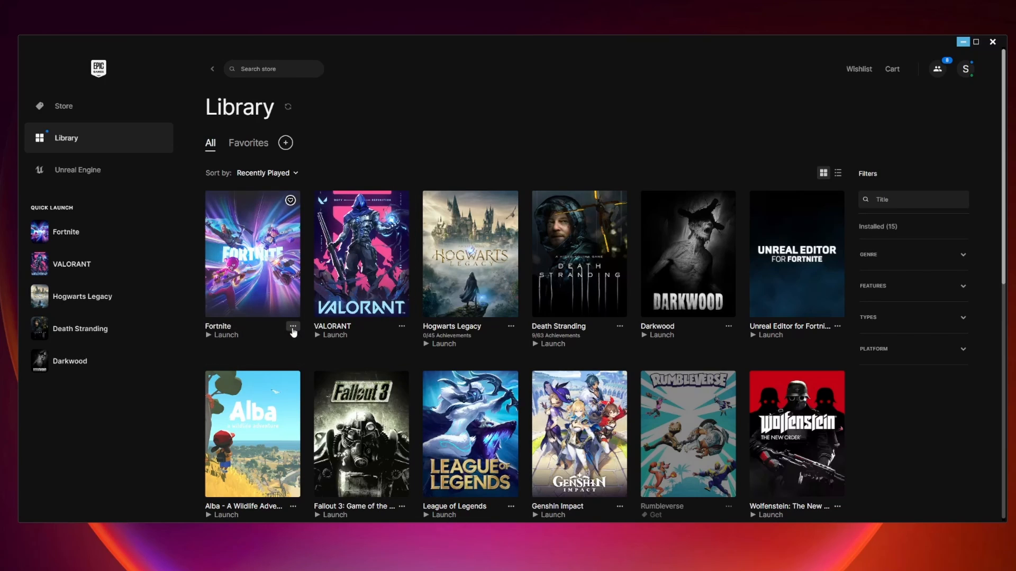
mouse_move(293, 327)
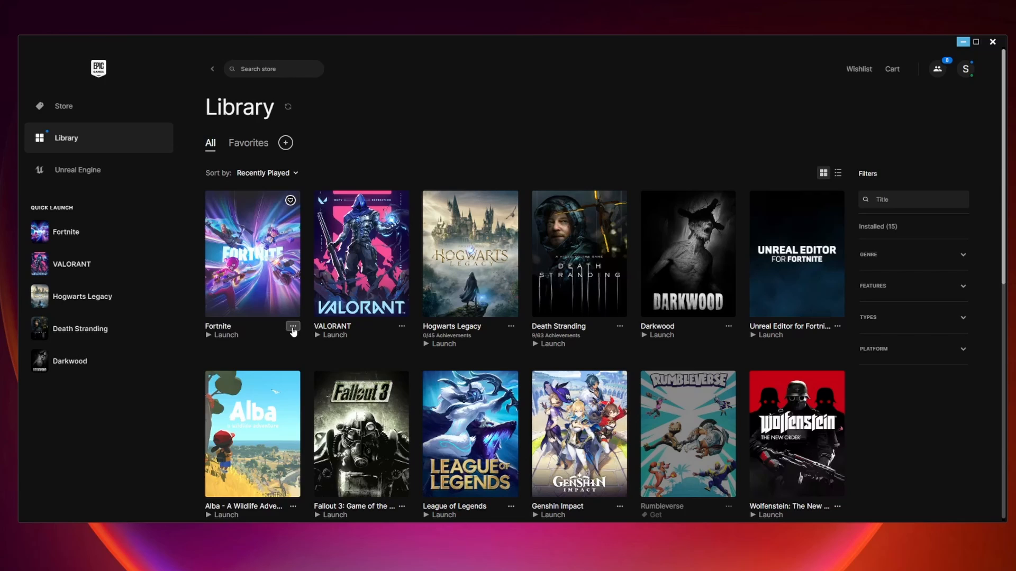
Open Fortnite's Manage panel from its three-dot menu in the Library.
left_click(292, 326)
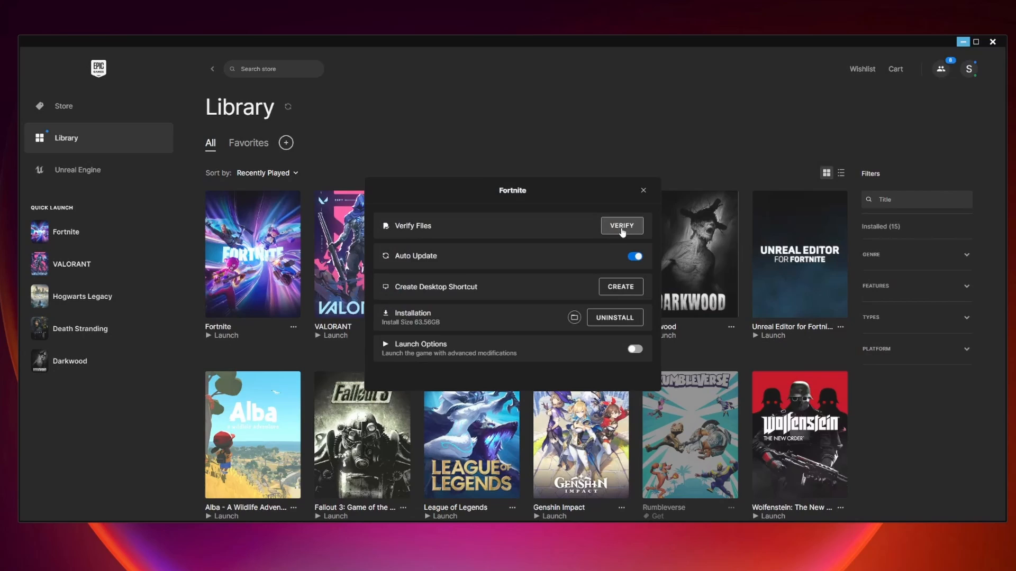
left_click(620, 226)
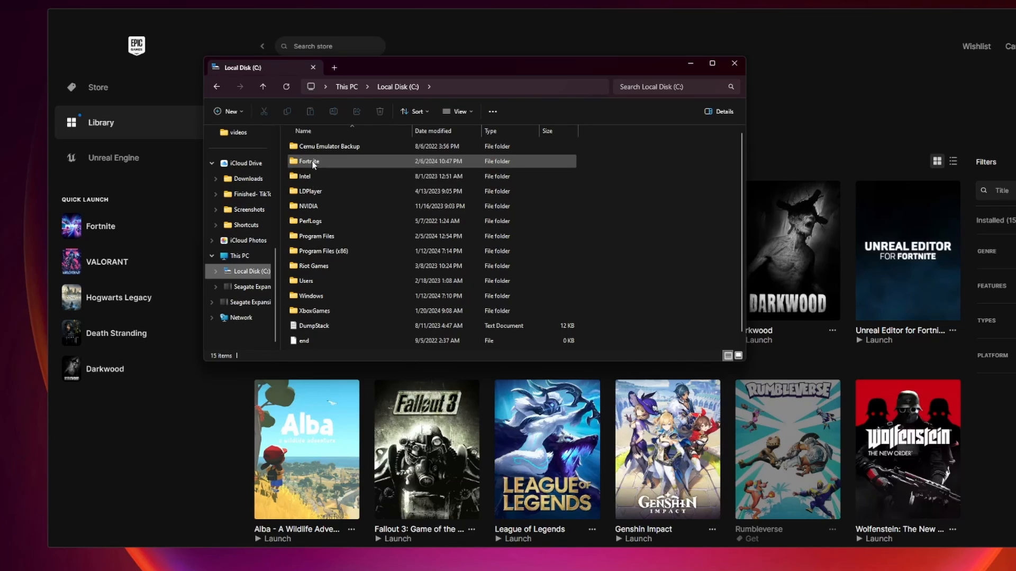
Browse to C:\Fortnite\FortniteGame\Binaries\Win64\EasyAntiCheat_Kamu and select EasyAntiCheat_Setup.
double_click(309, 161)
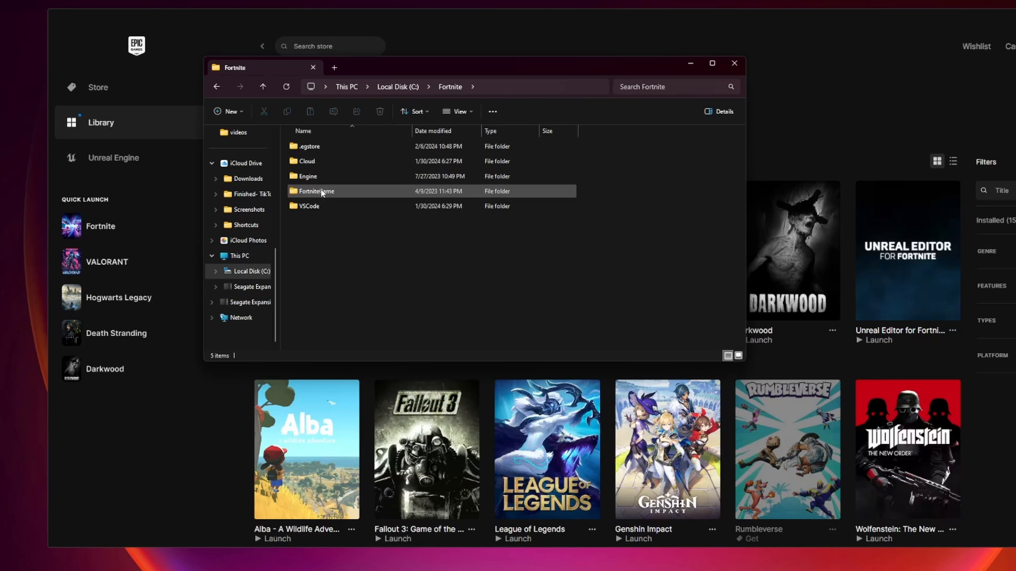
double_click(317, 191)
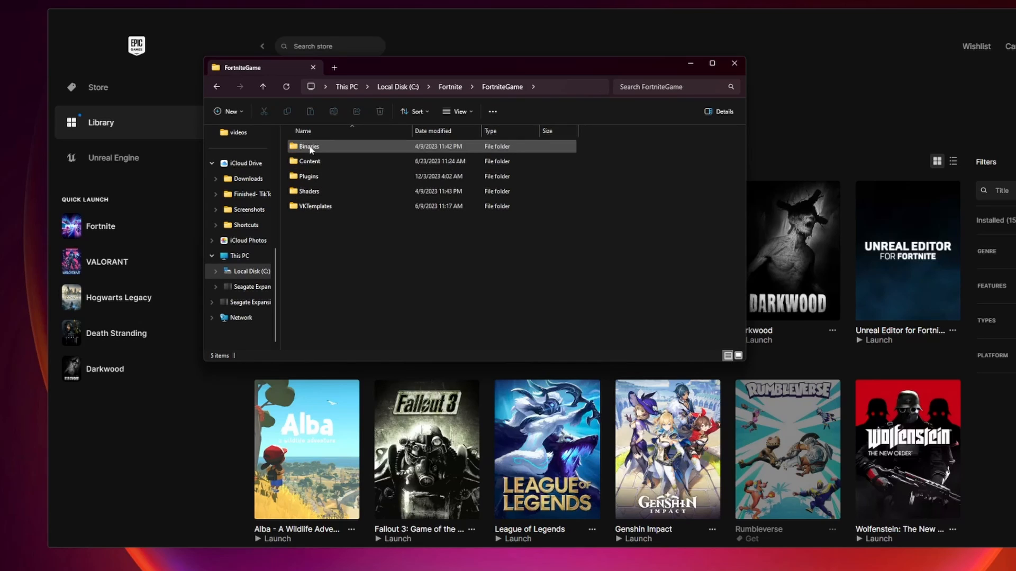
double_click(307, 146)
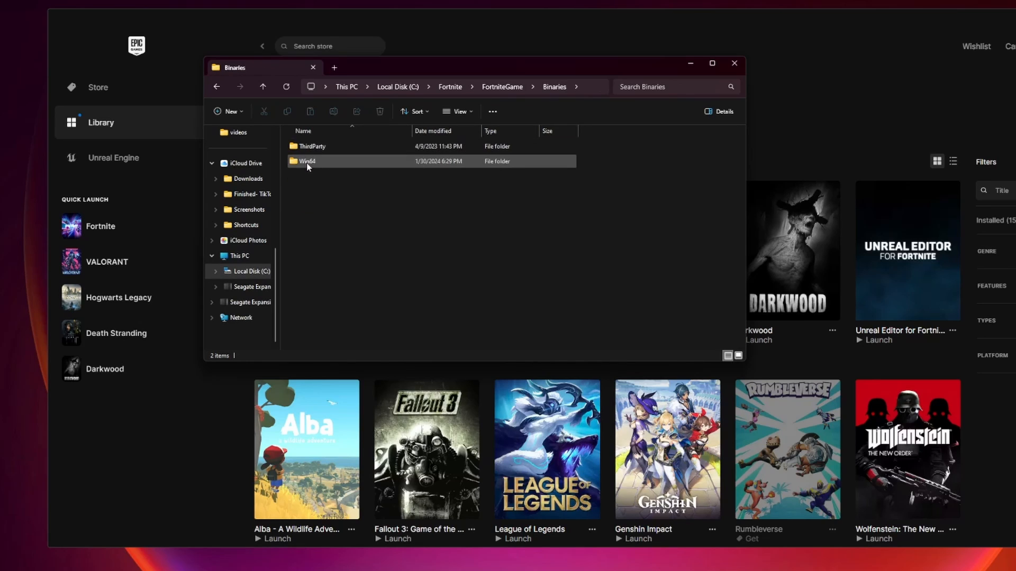
double_click(307, 161)
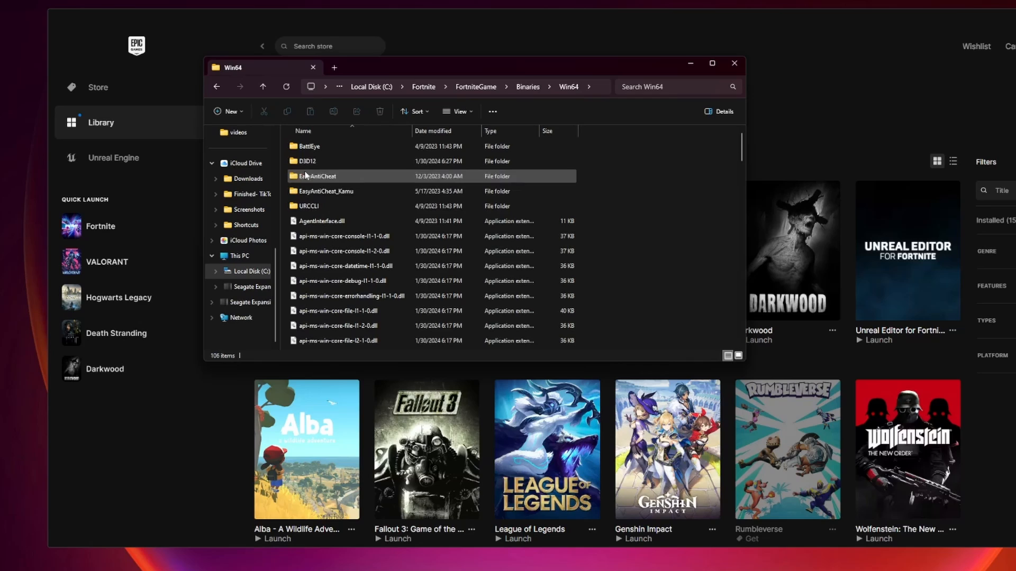
left_click(326, 191)
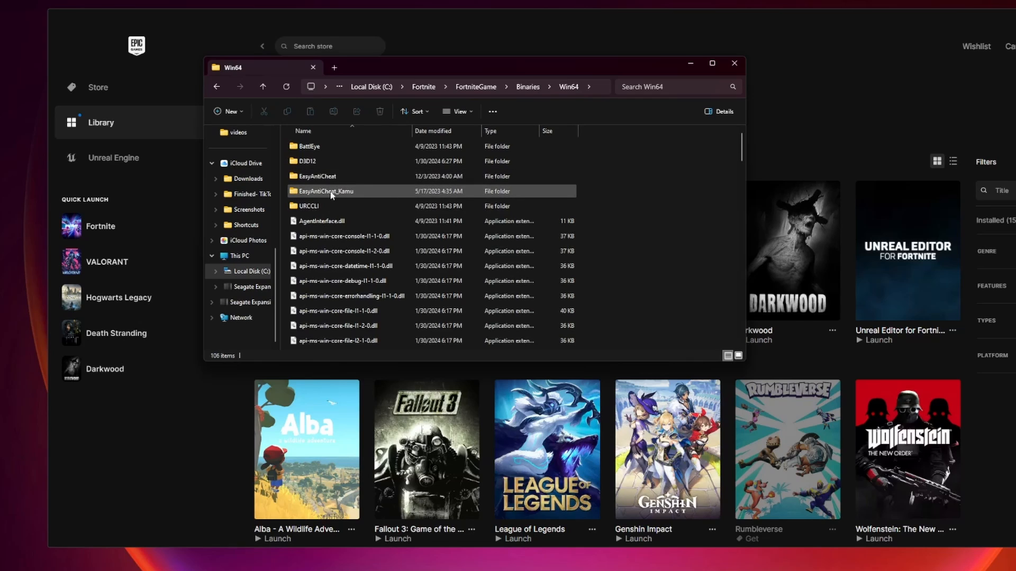
mouse_move(350, 195)
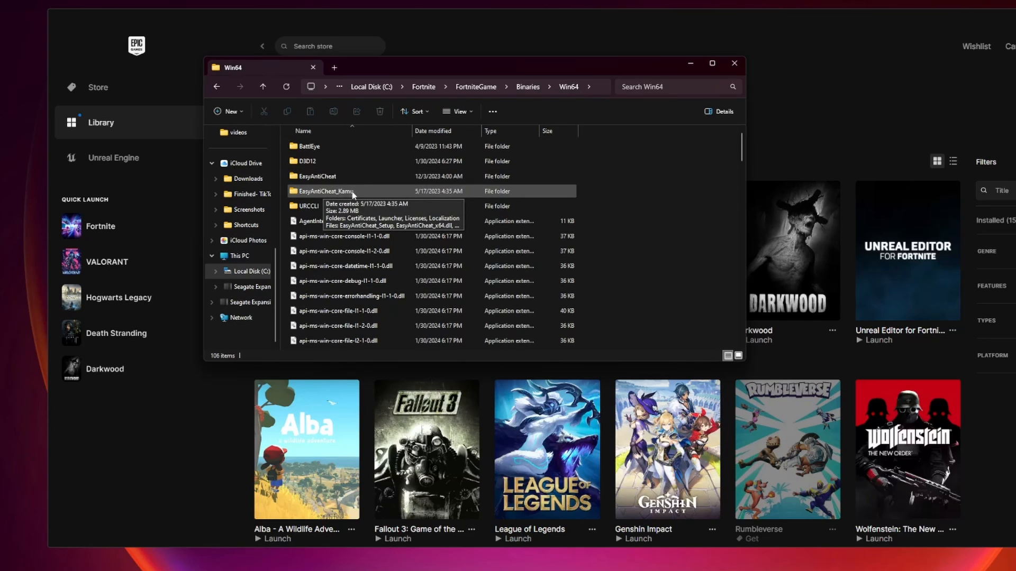
double_click(327, 191)
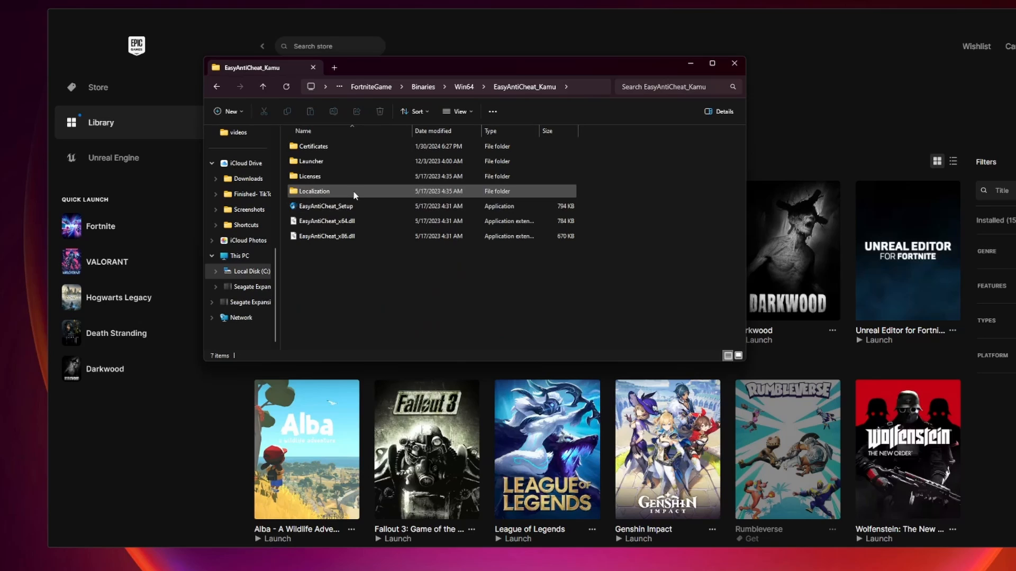
left_click(326, 206)
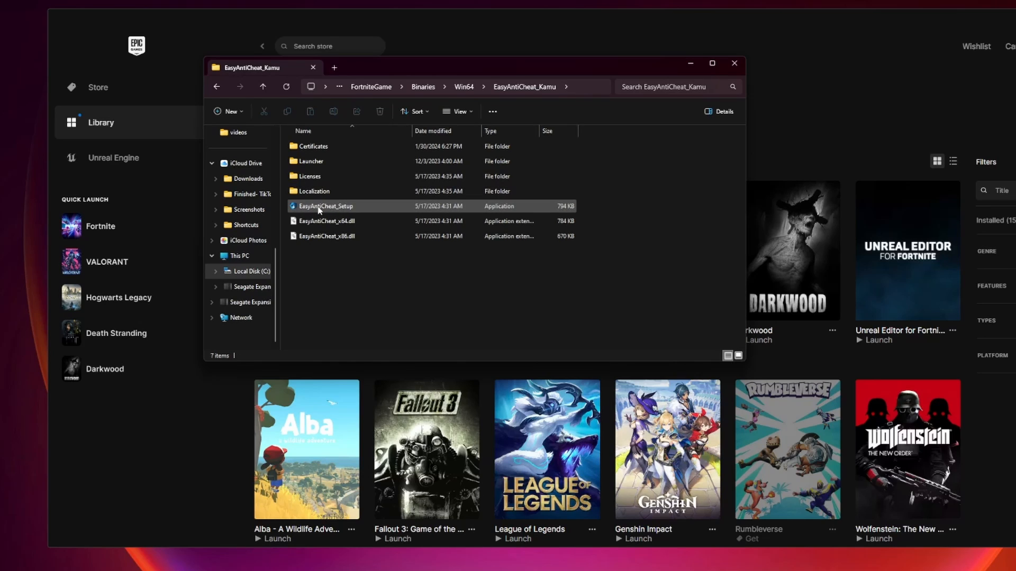
Run EasyAntiCheat_Setup as administrator, choose Repair Service, and close File Explorer.
right_click(325, 206)
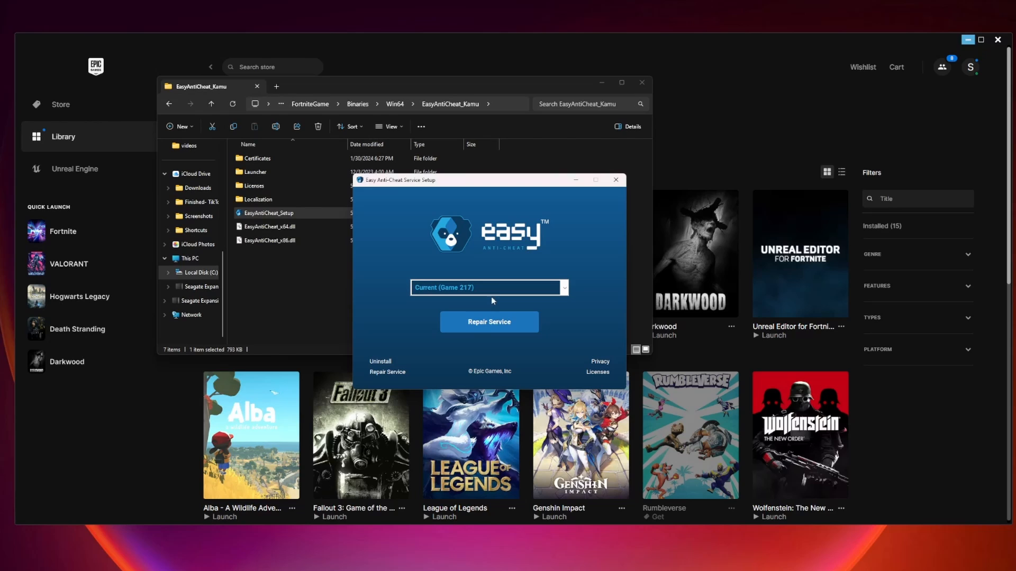
left_click(488, 322)
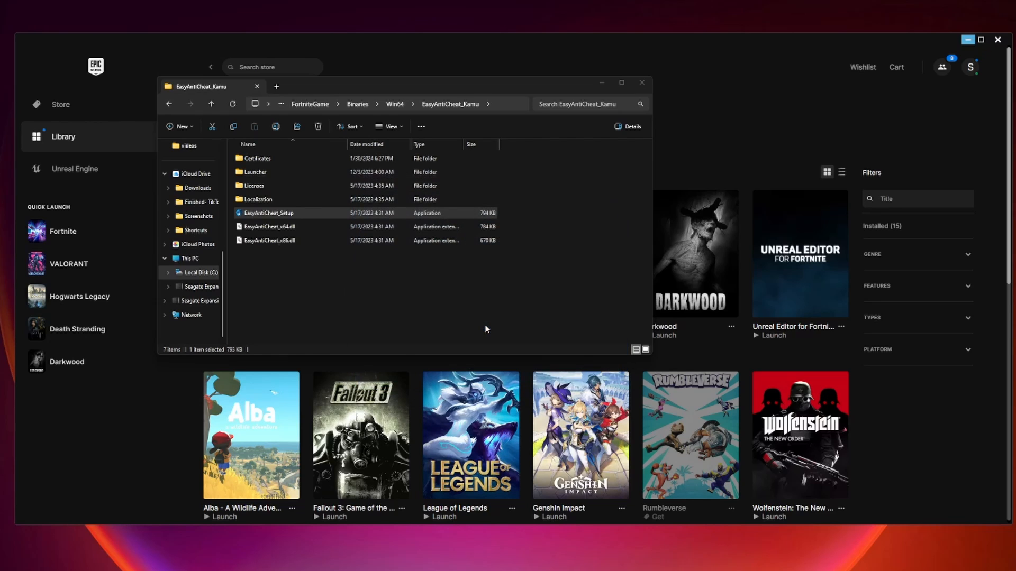
left_click(641, 82)
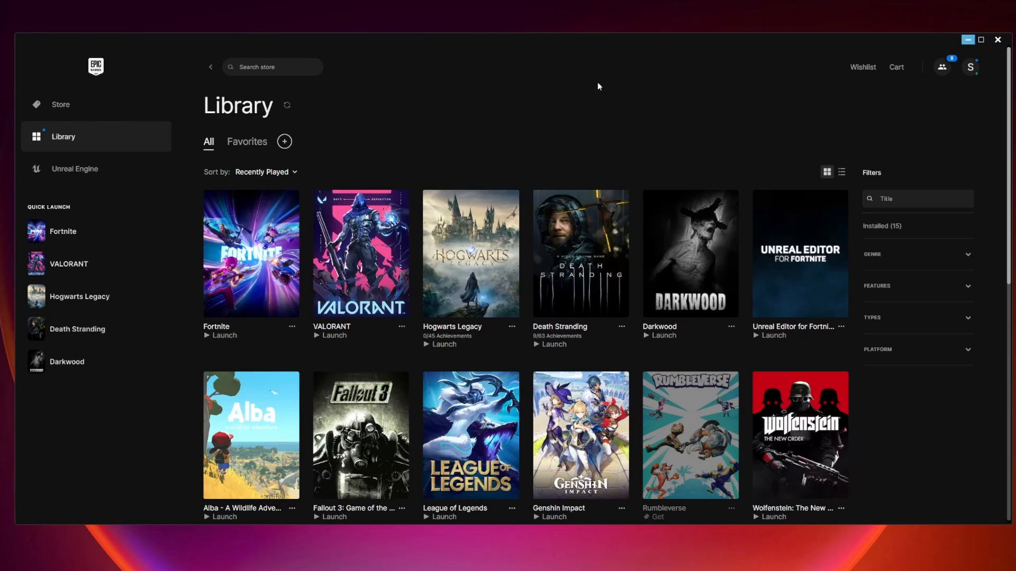